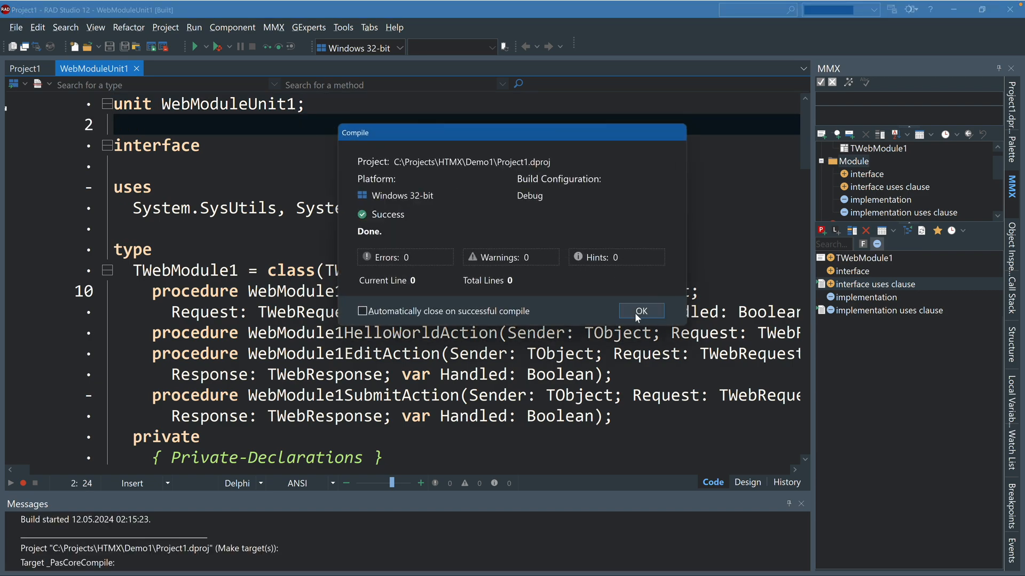
# Dismiss the successful compile report with zero errors, warnings and hints.
pyautogui.click(639, 310)
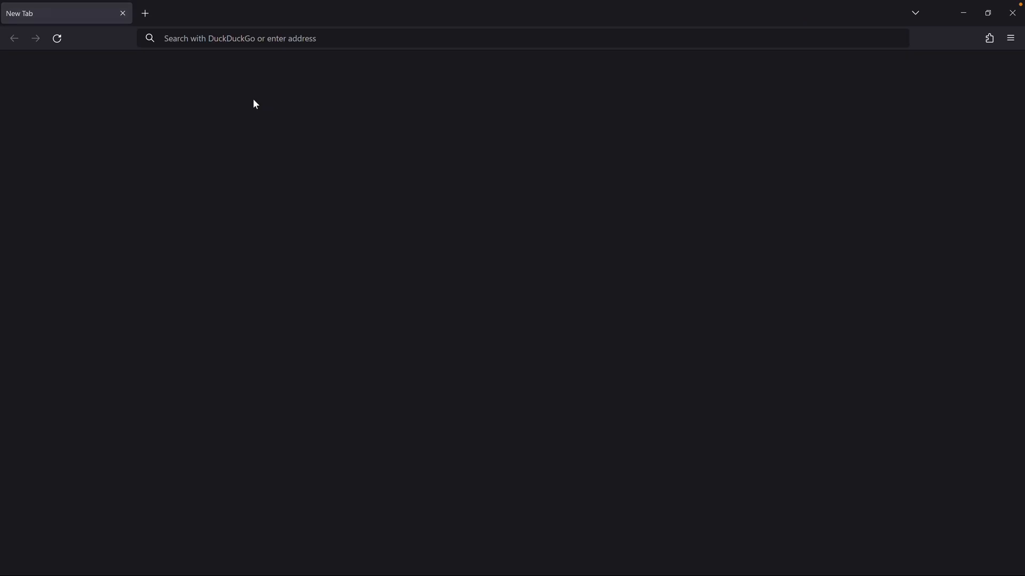
# Load the Delphi & HTMX Demo at localhost:8080 and change its heading to Hello World!
pyautogui.write('localhost:8080')
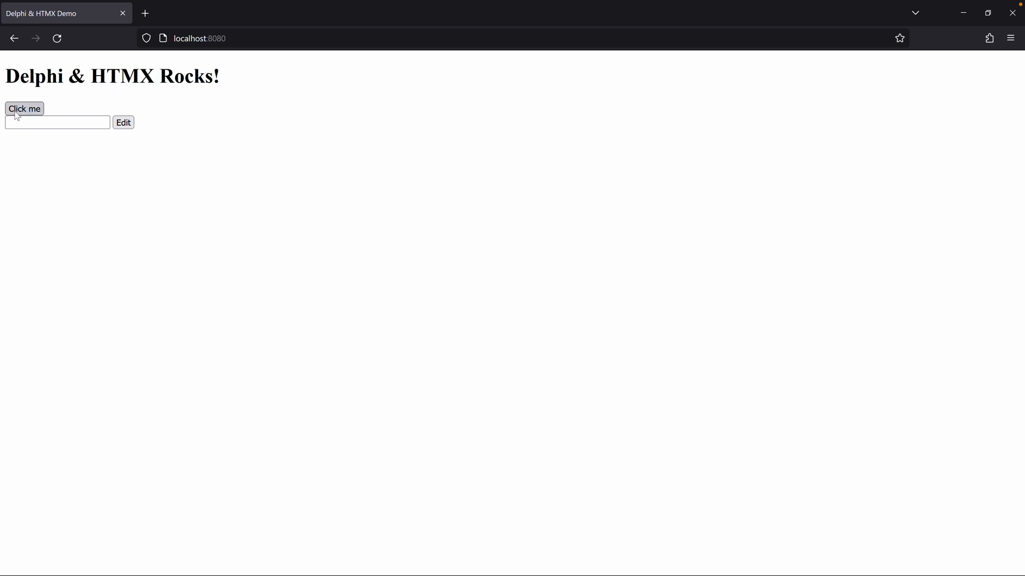
pyautogui.click(24, 109)
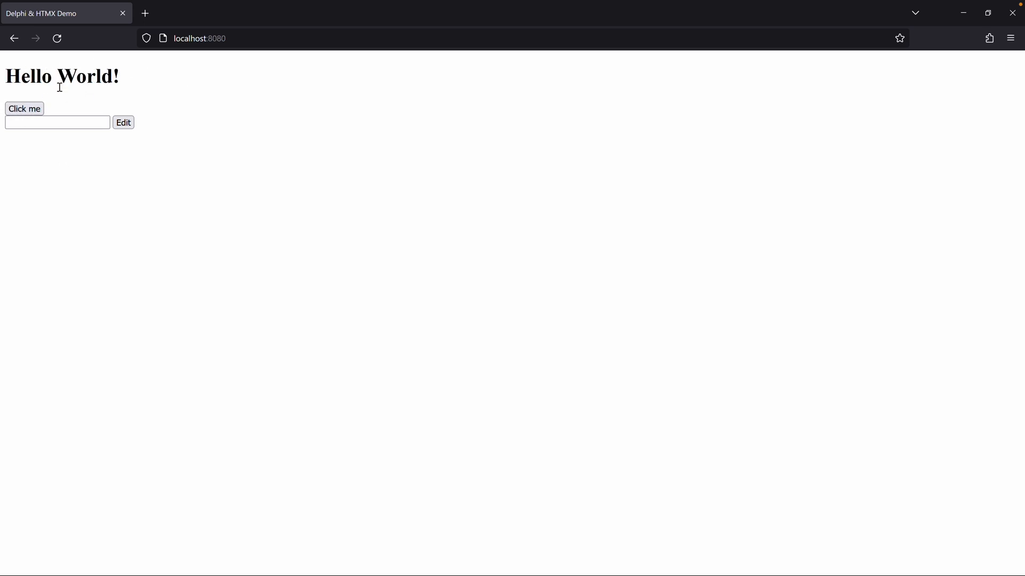
pyautogui.click(57, 122)
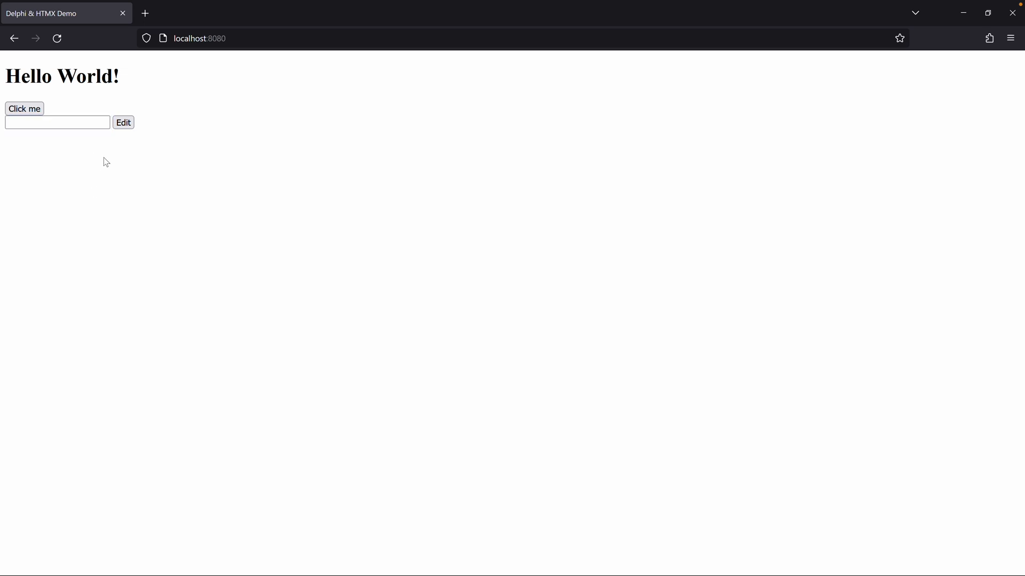
# Edit the inline text field to Hello World and submit it.
pyautogui.click(123, 122)
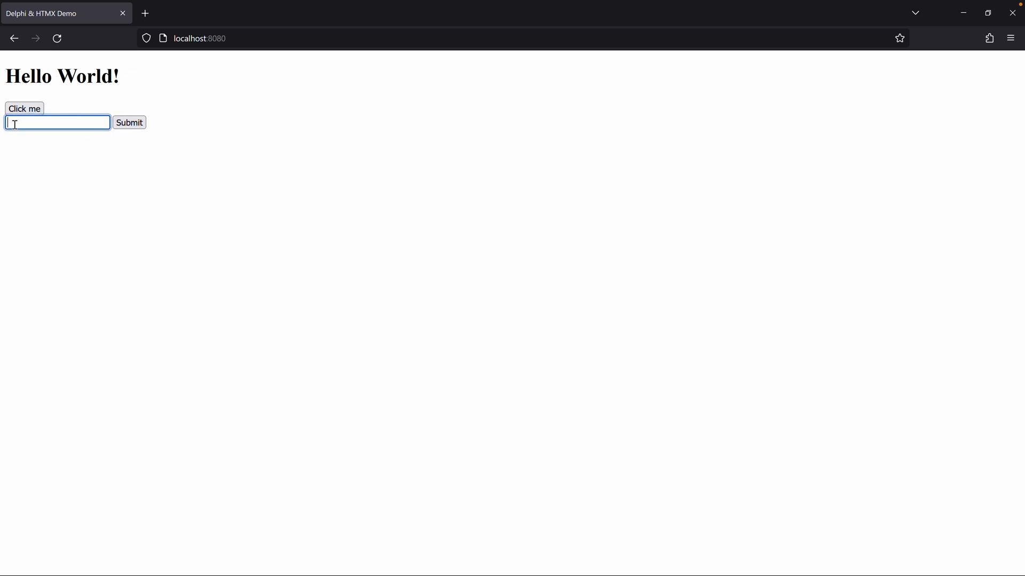
pyautogui.moveTo(77, 186)
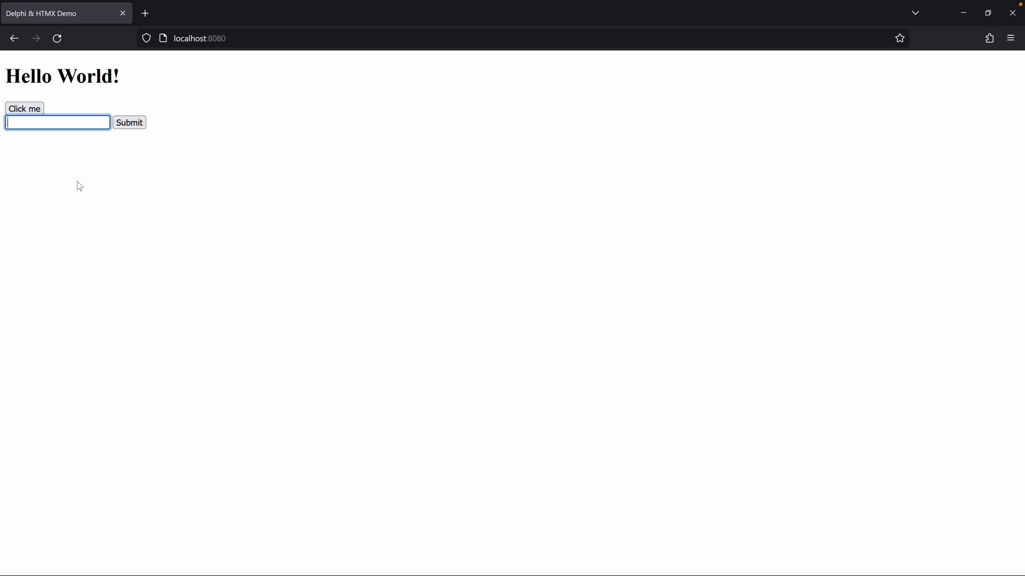
pyautogui.write('Hello')
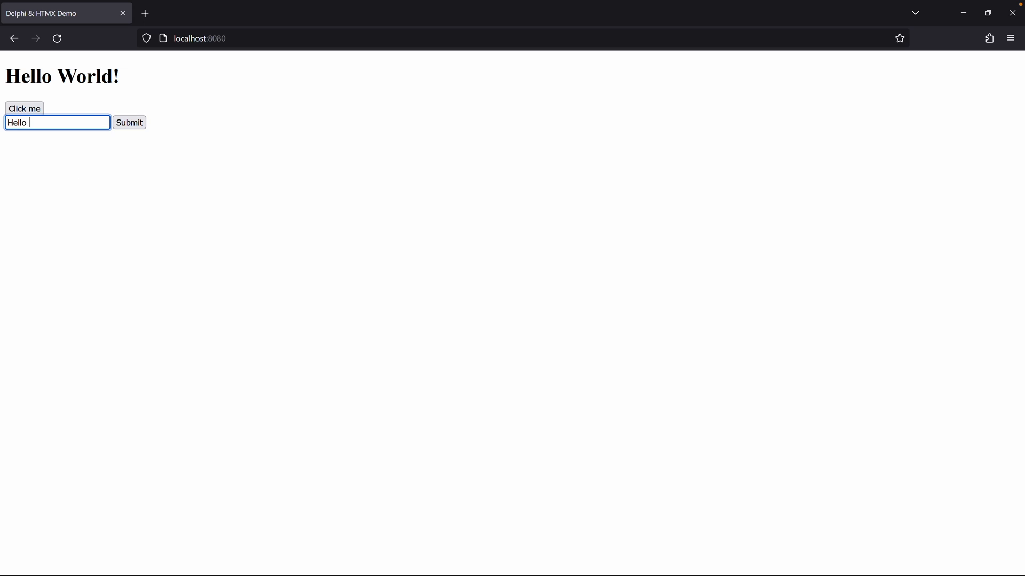
pyautogui.write('World')
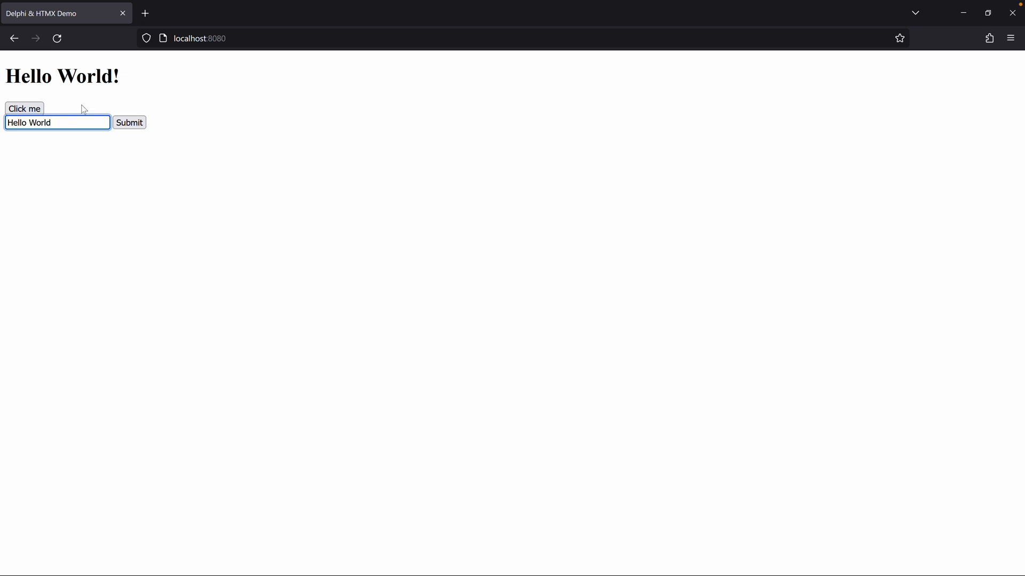
pyautogui.click(129, 122)
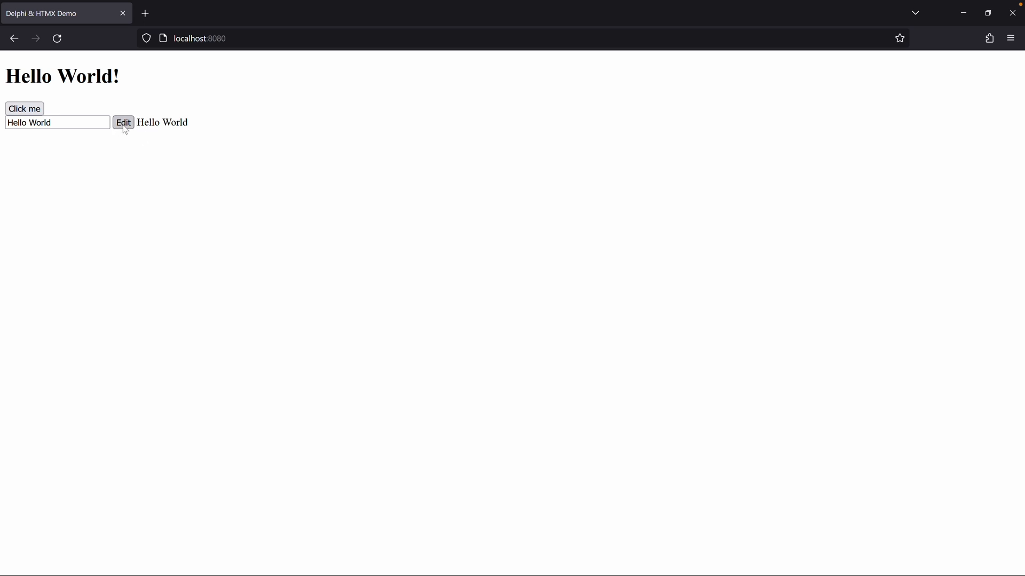
pyautogui.moveTo(145, 129)
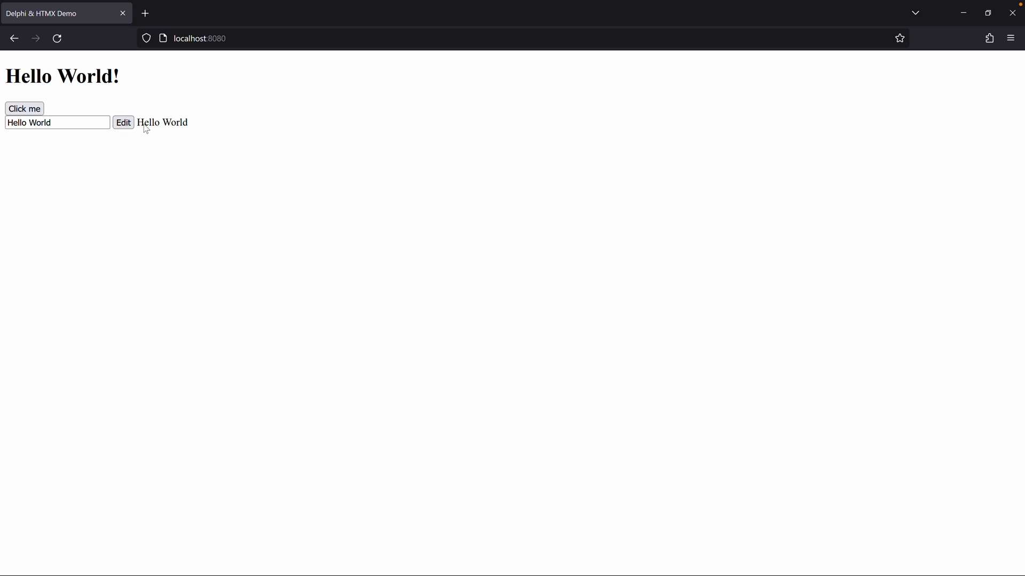
pyautogui.moveTo(155, 134)
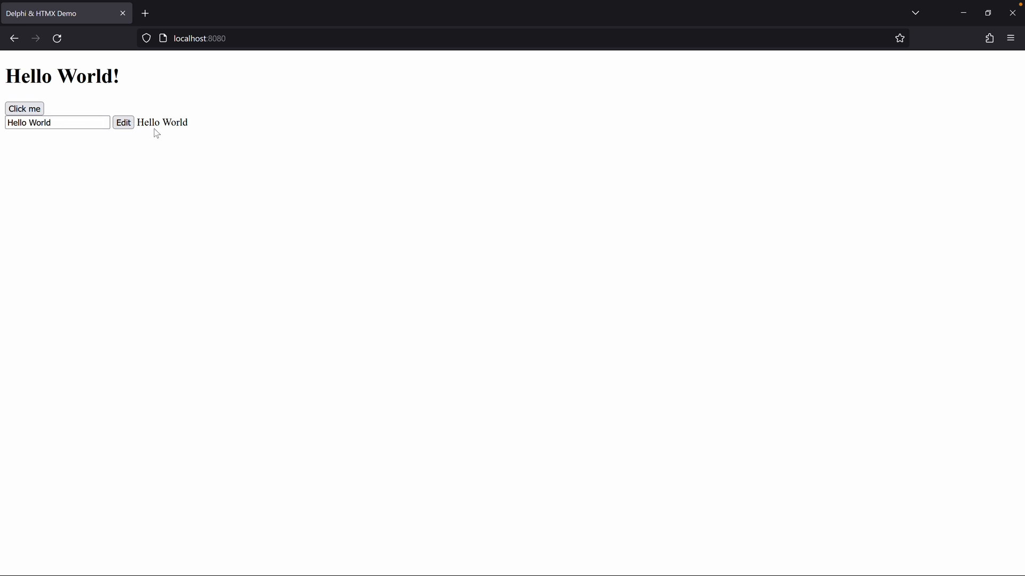
pyautogui.moveTo(181, 125)
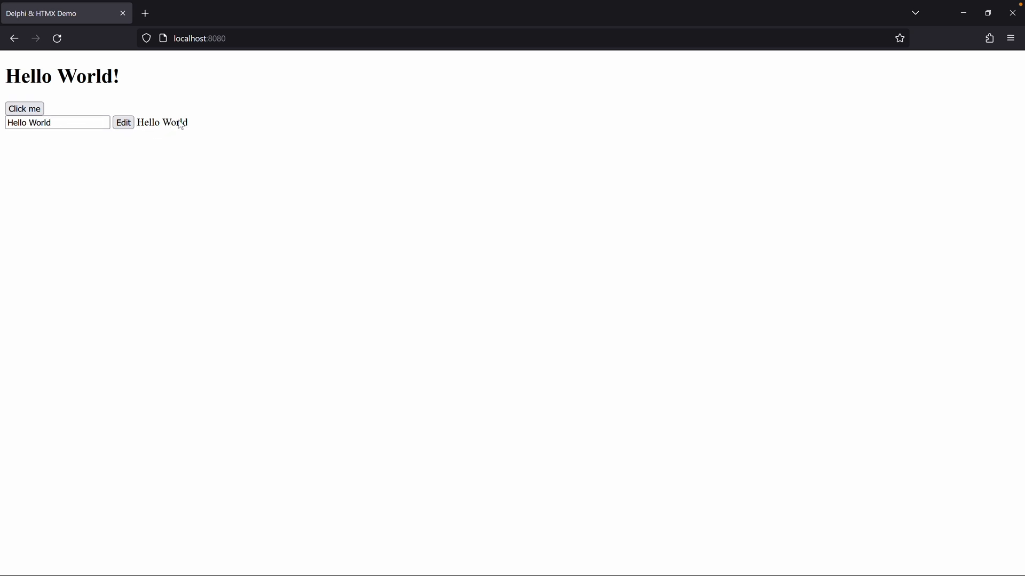
# Re-edit the field to Hello World Rocks and submit the updated text.
pyautogui.click(58, 121)
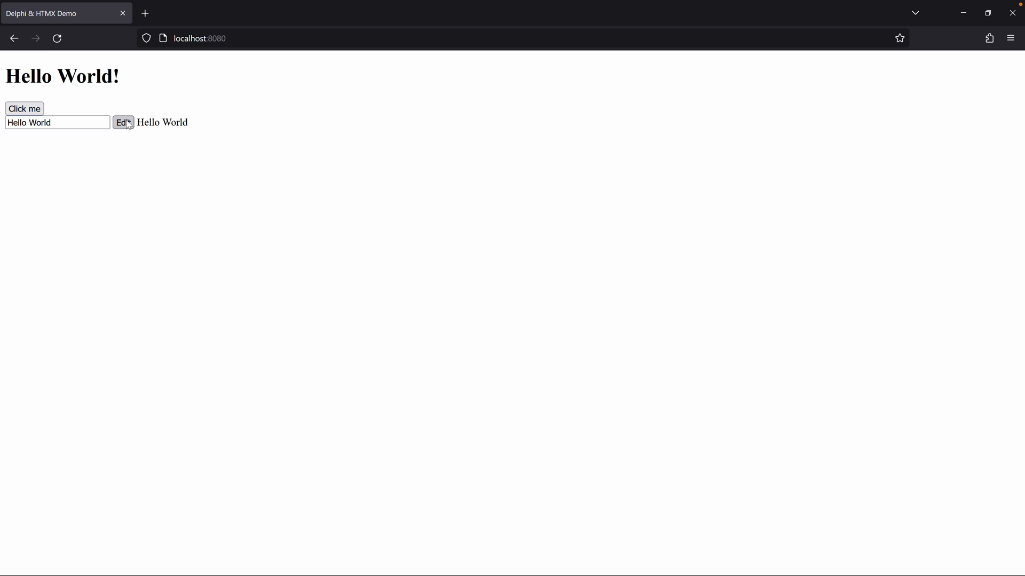
pyautogui.click(121, 123)
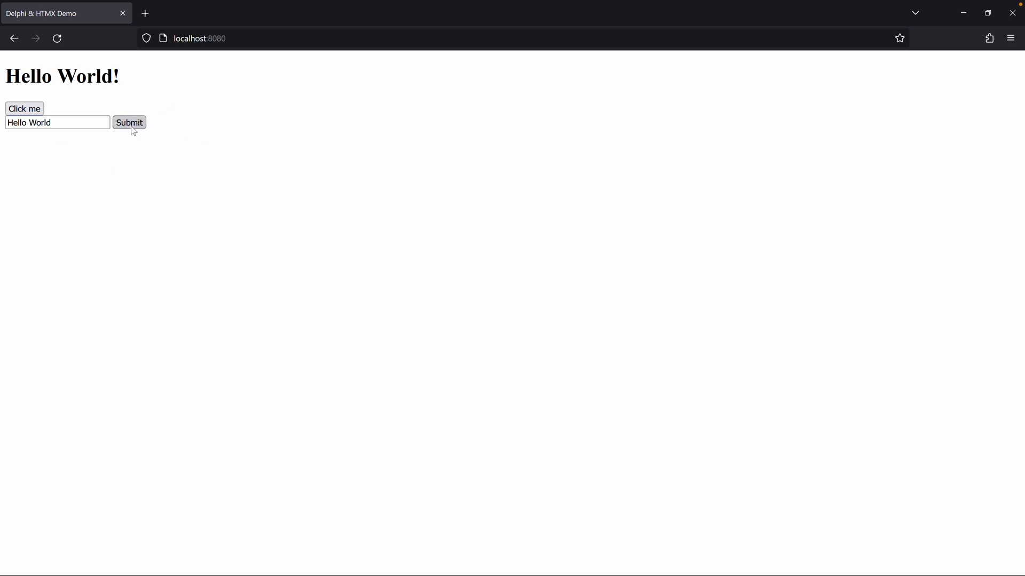
pyautogui.click(57, 122)
pyautogui.write(' Rocks')
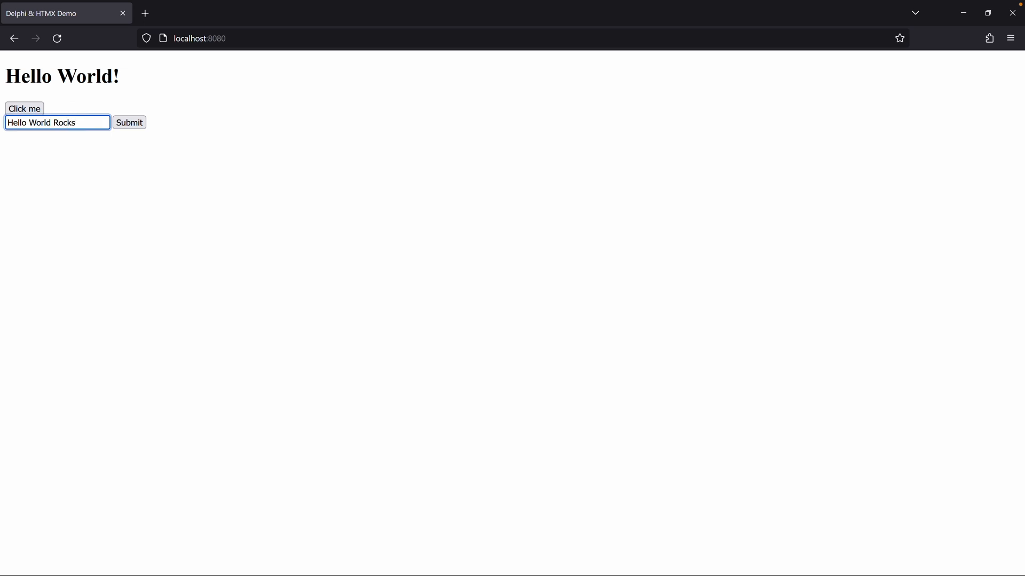
pyautogui.click(129, 122)
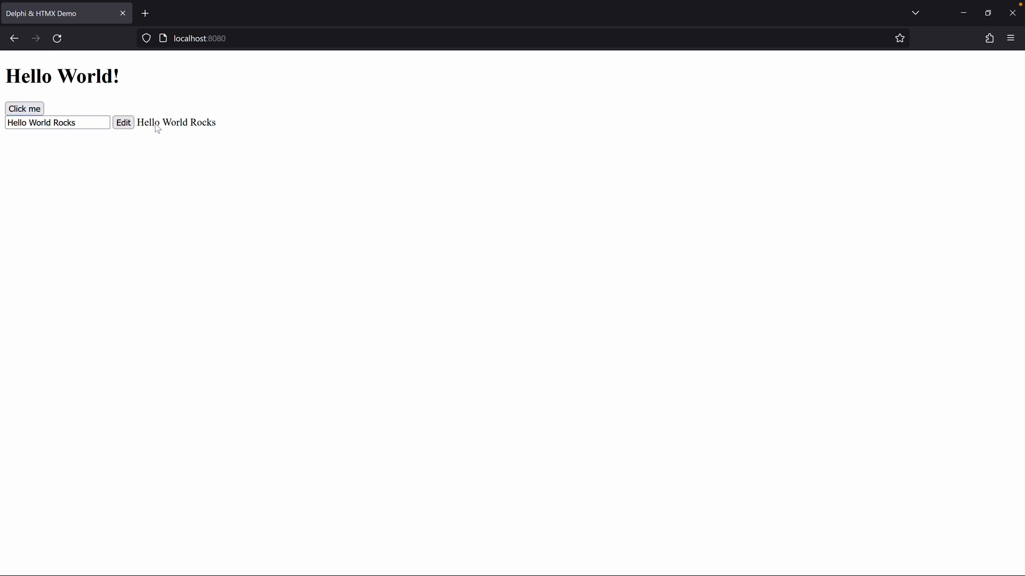
pyautogui.moveTo(257, 190)
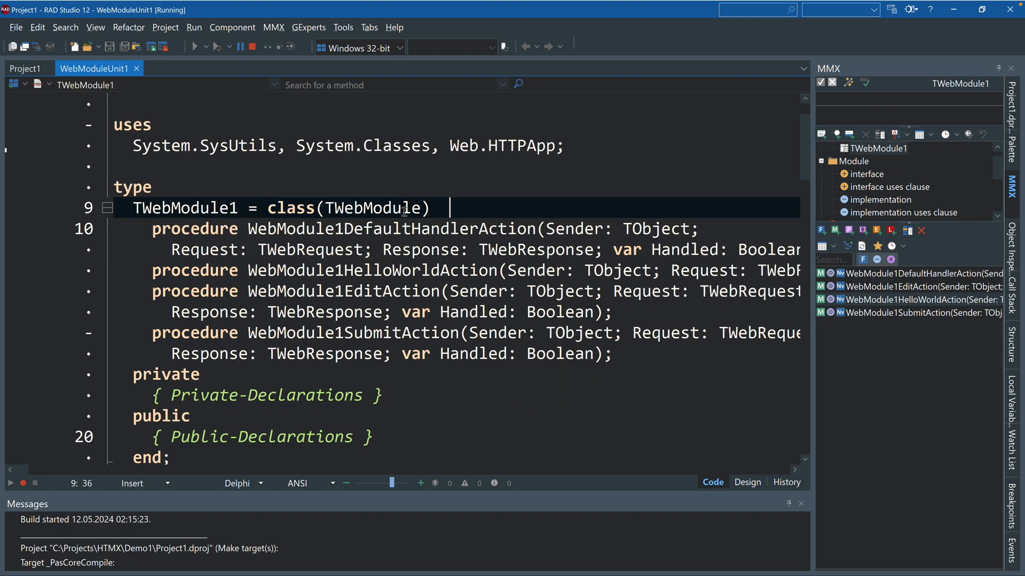
# Scroll WebModuleUnit1 to the HelloWorldAction handler and select its procedure name.
pyautogui.scroll(-3)
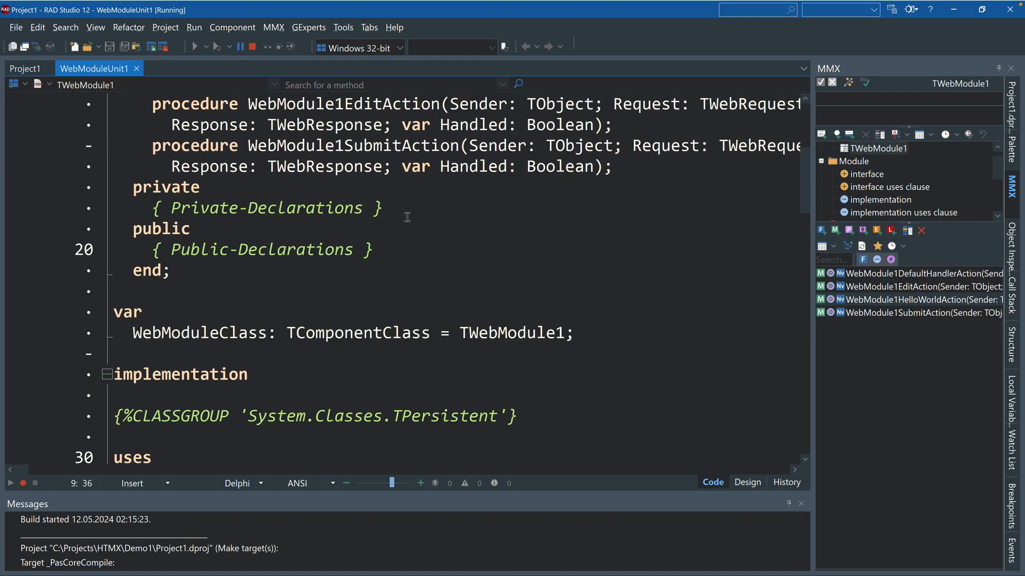
pyautogui.scroll(-3)
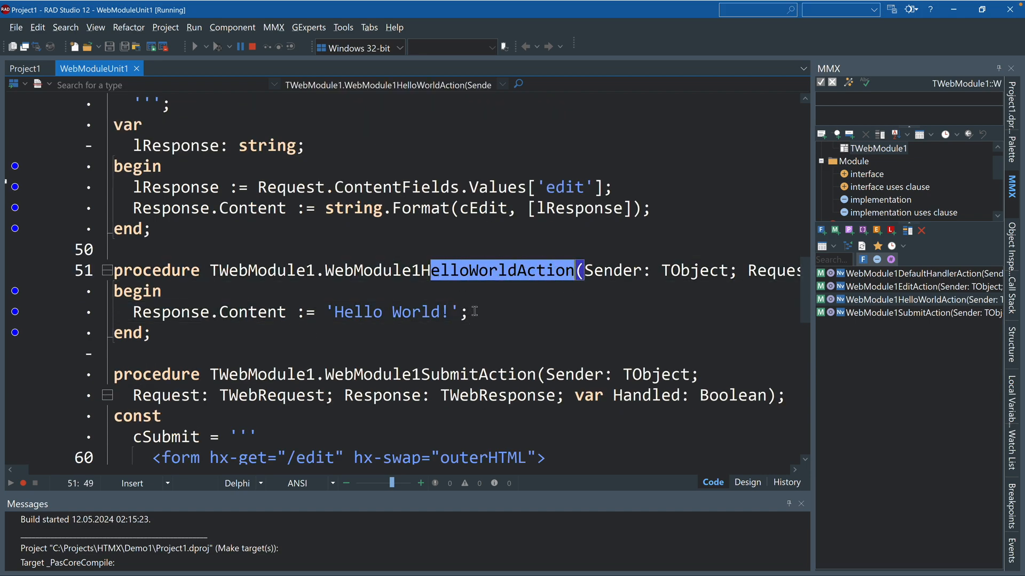
pyautogui.click(168, 312)
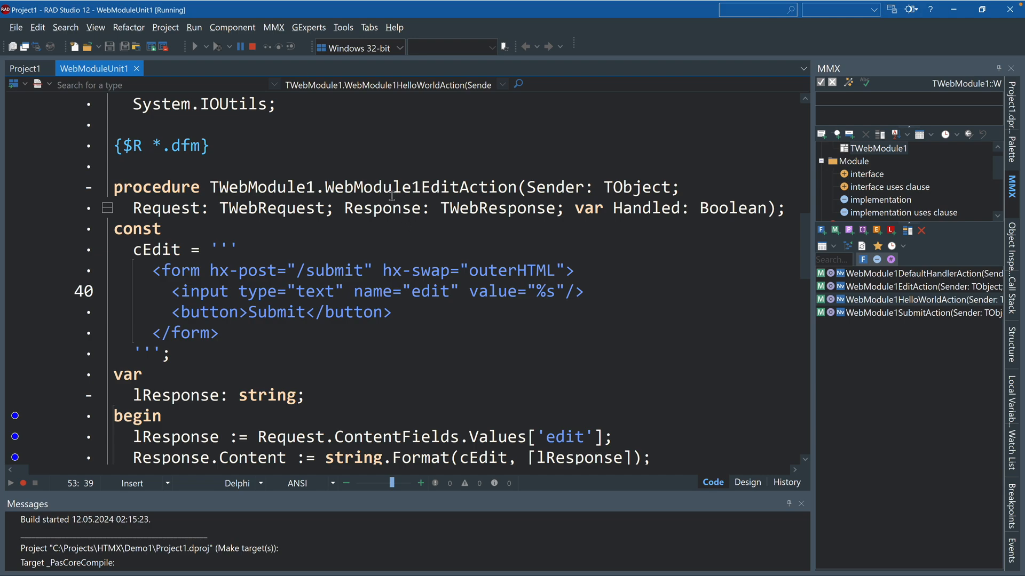
pyautogui.doubleClick(468, 187)
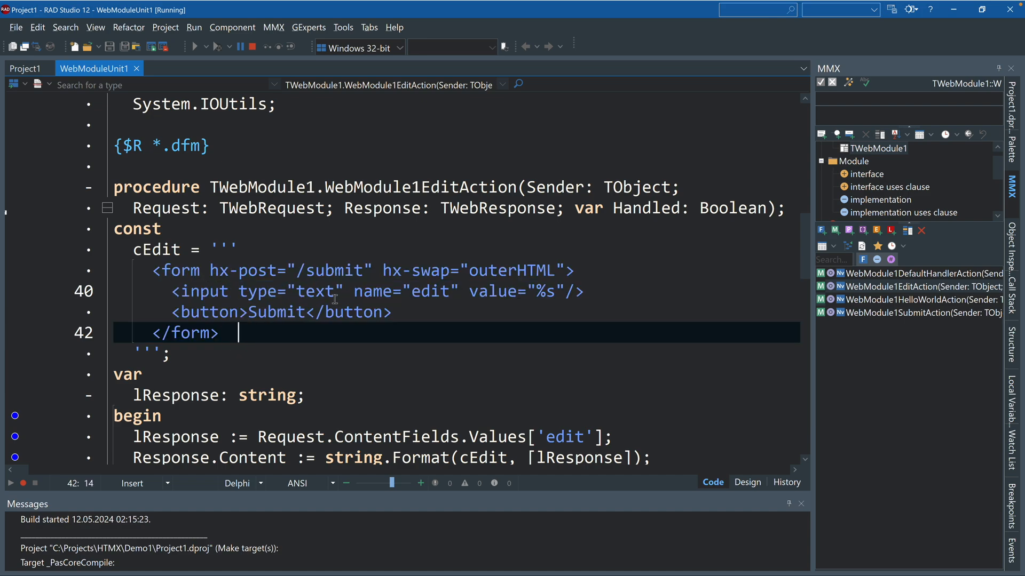
pyautogui.moveTo(170, 278)
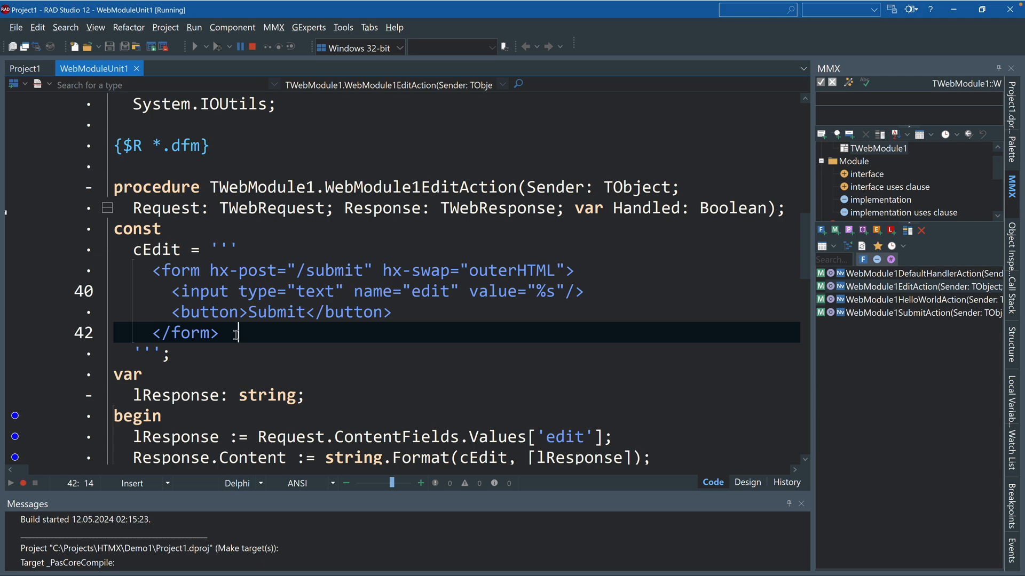
pyautogui.click(247, 312)
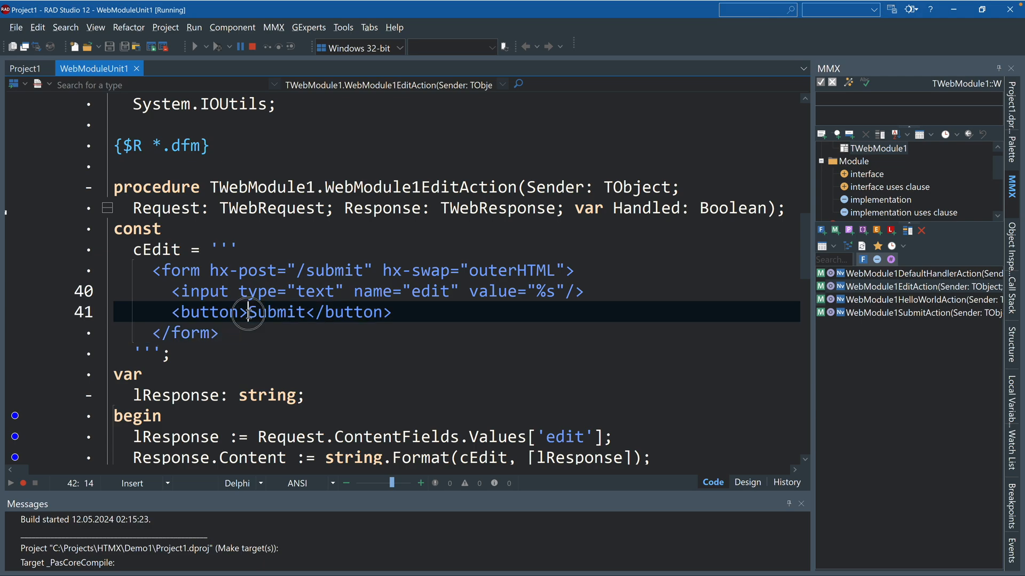
pyautogui.doubleClick(276, 313)
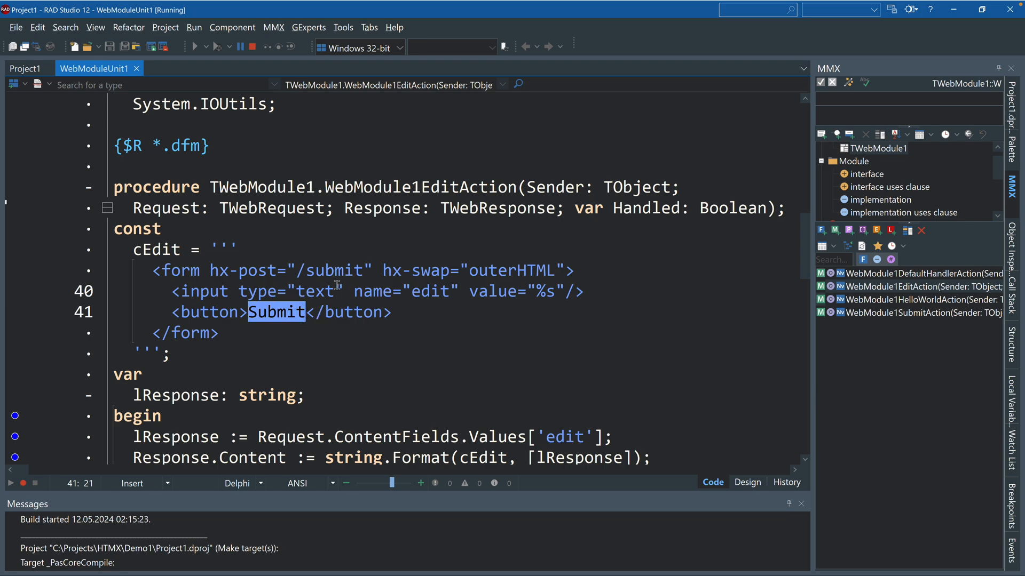
pyautogui.scroll(-3)
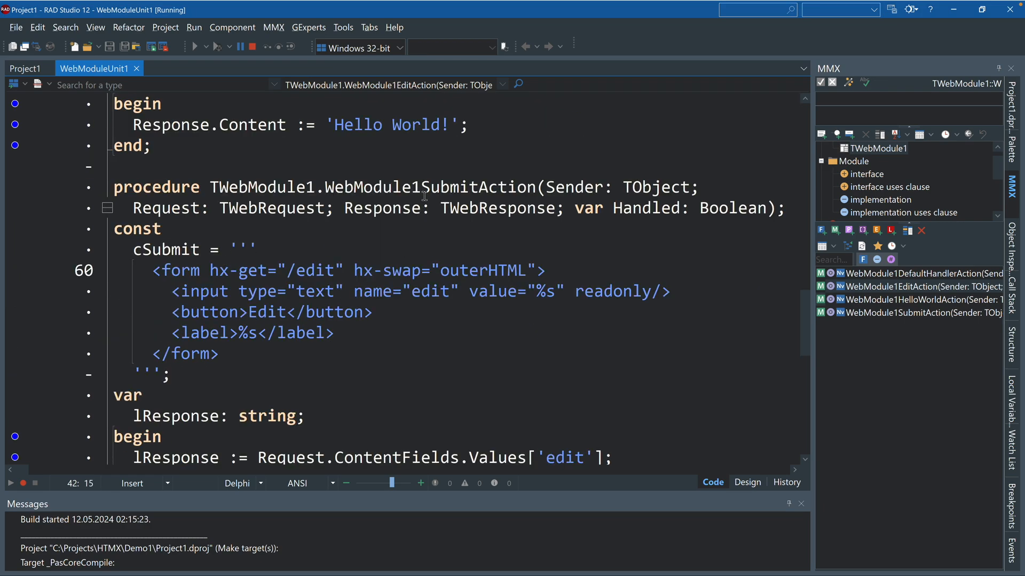
pyautogui.click(368, 249)
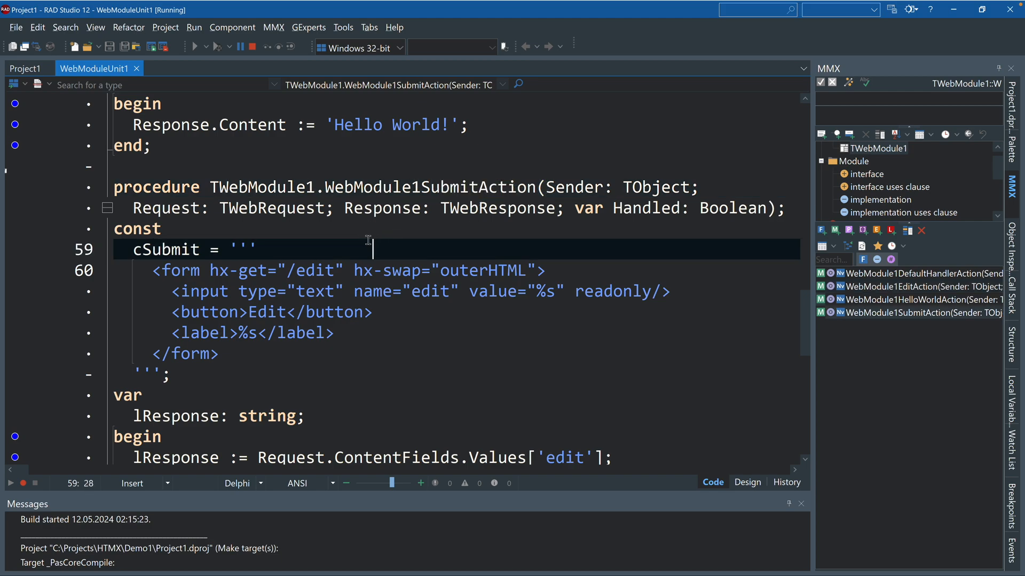
pyautogui.moveTo(359, 228)
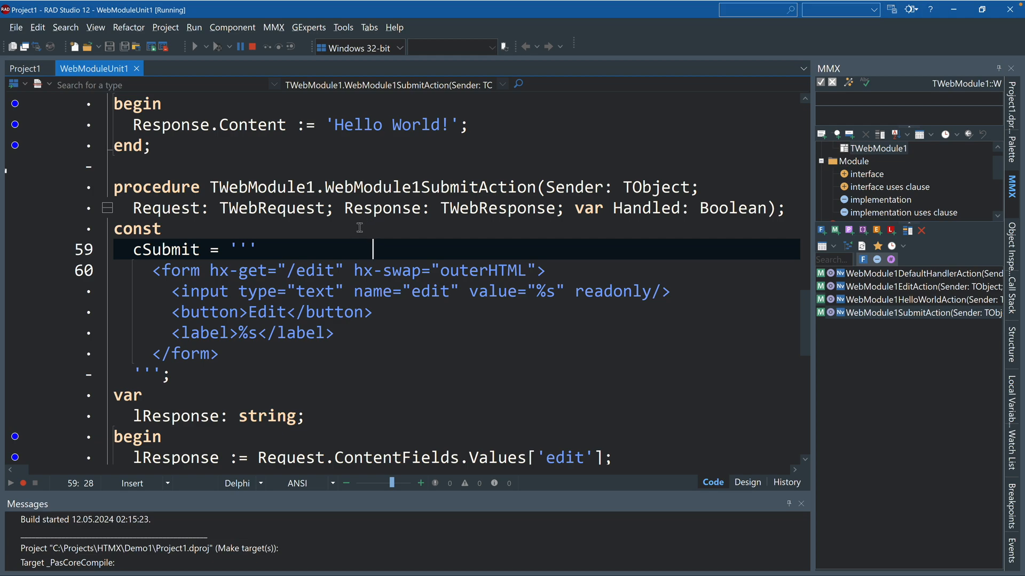
pyautogui.moveTo(149, 270); pyautogui.dragTo(221, 353)
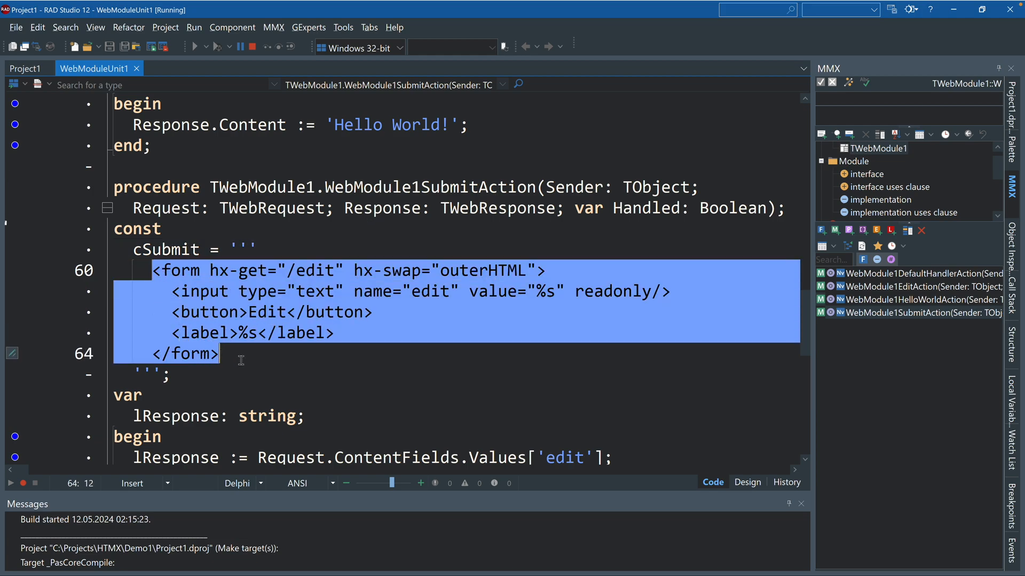
pyautogui.click(238, 354)
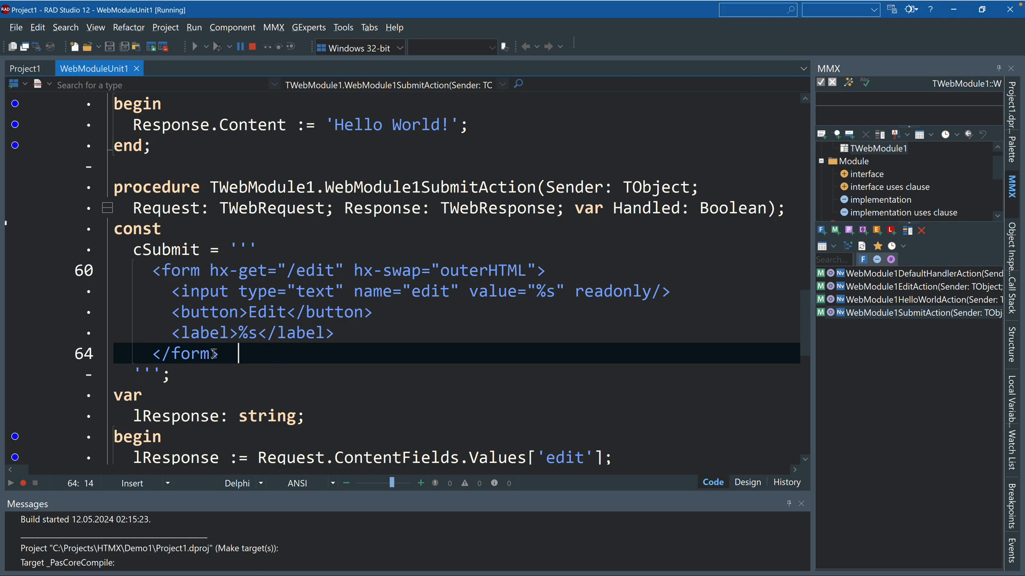
pyautogui.doubleClick(268, 311)
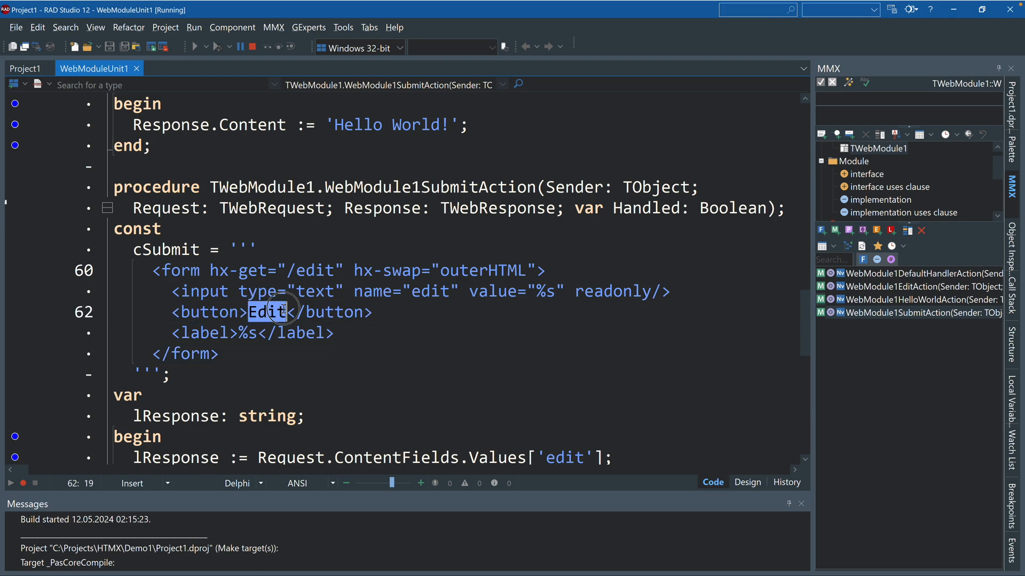
pyautogui.click(243, 353)
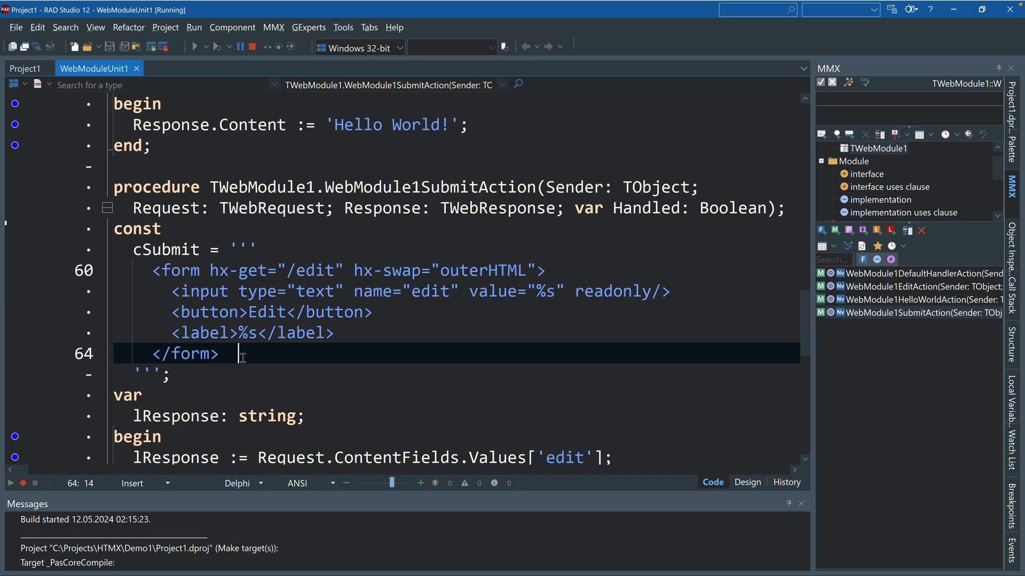